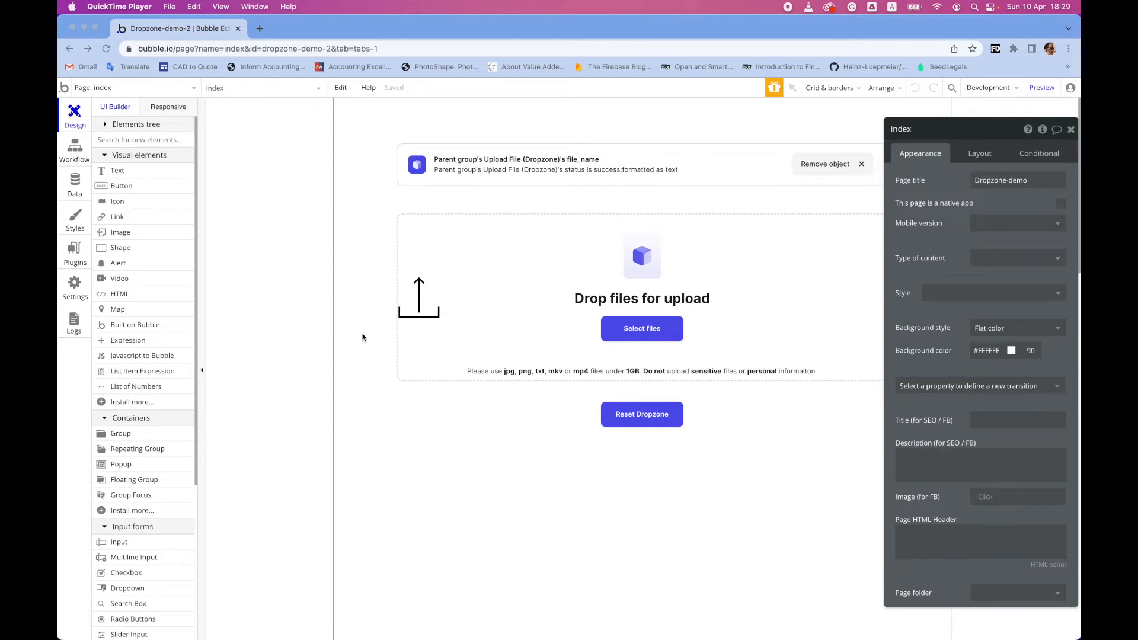
mouse_move(420, 317)
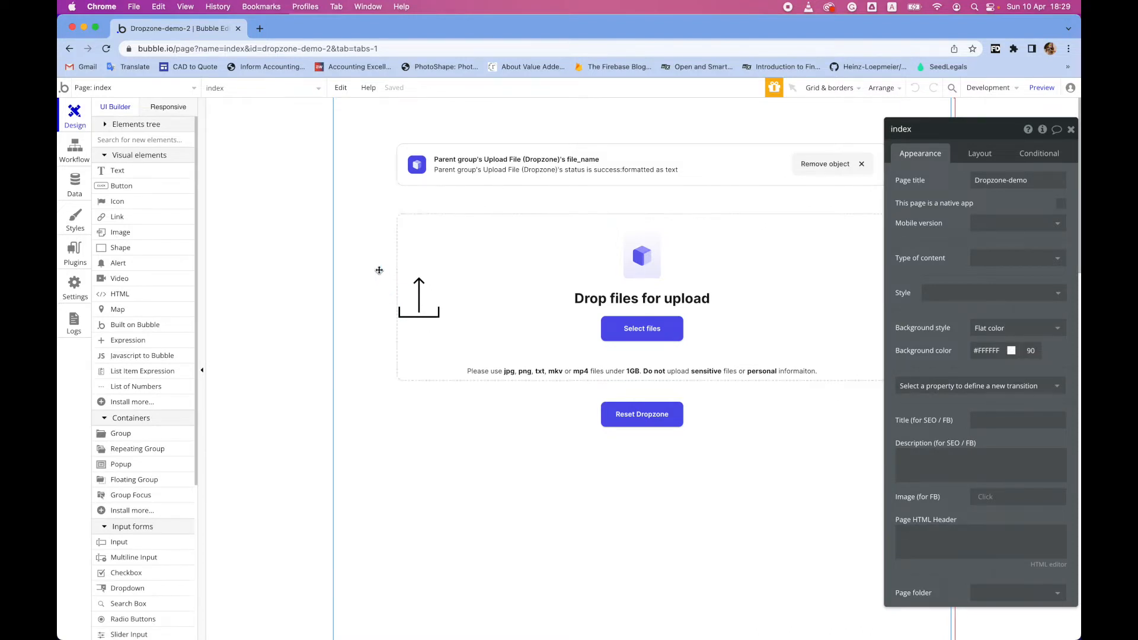
mouse_move(347, 268)
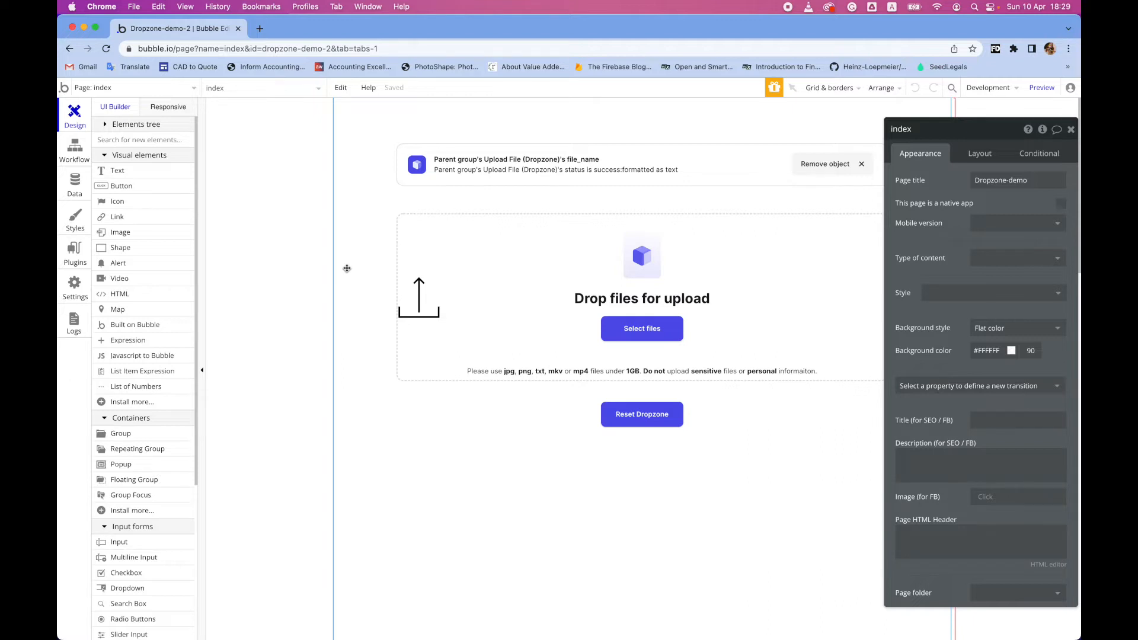
mouse_move(403, 303)
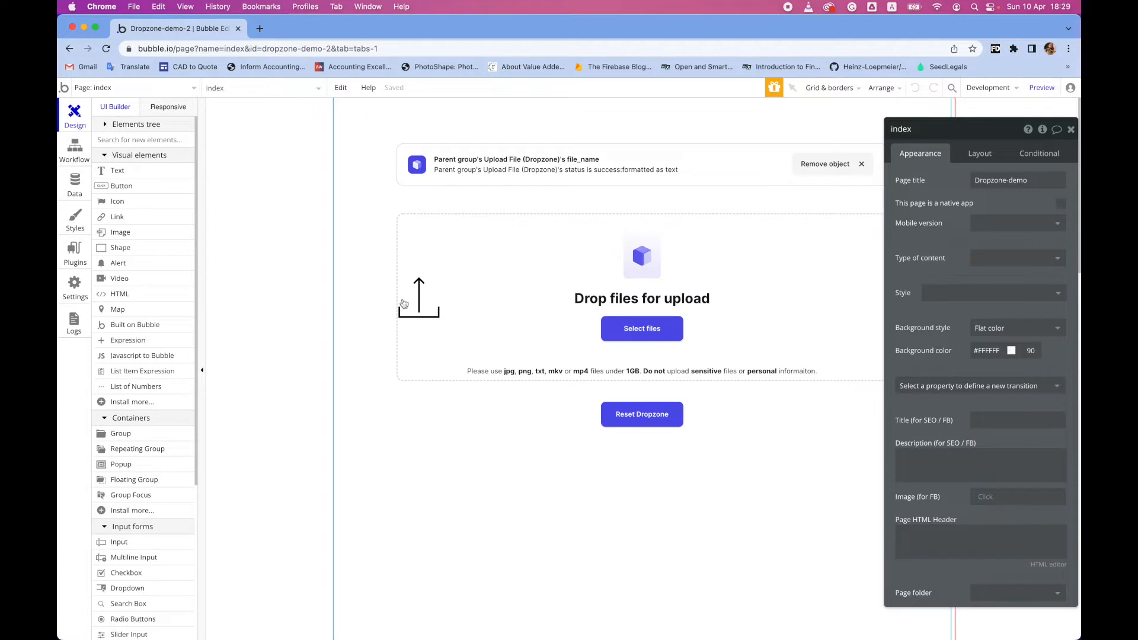
mouse_move(362, 249)
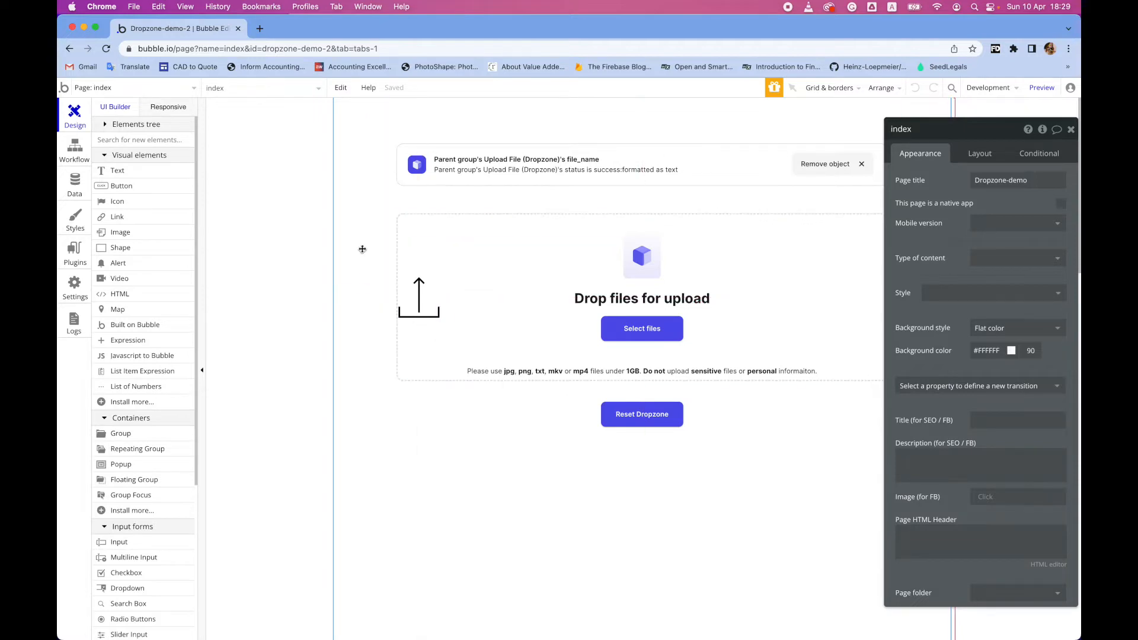
- Start a Cloud Shell session in the GCP console and open the Almighty Dropzone docs tab
left_click(259, 28)
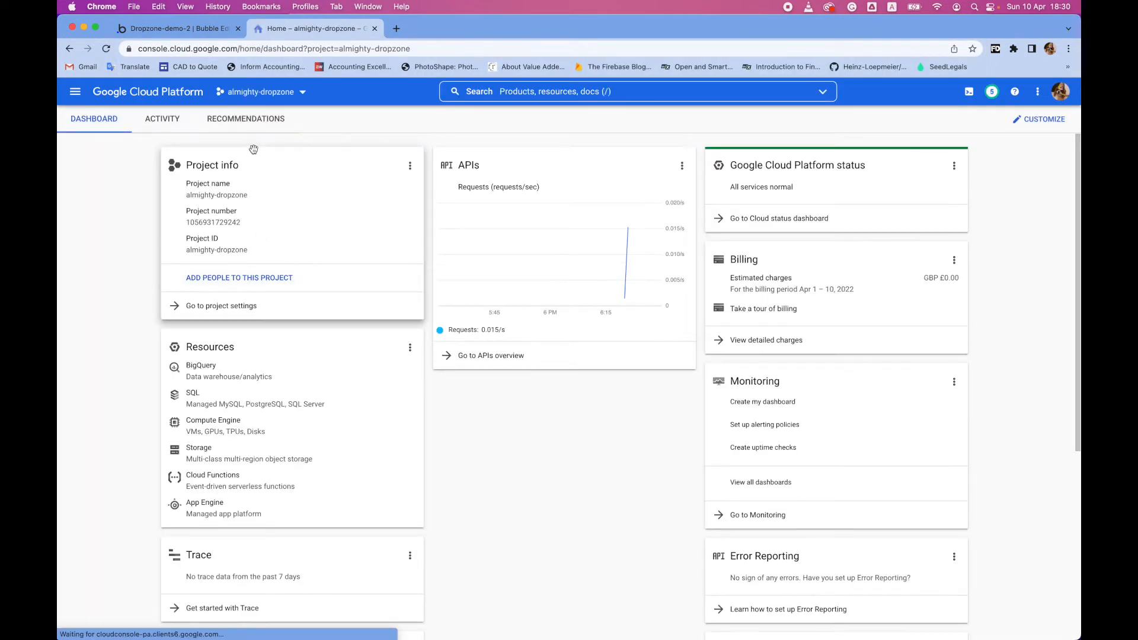
mouse_move(969, 91)
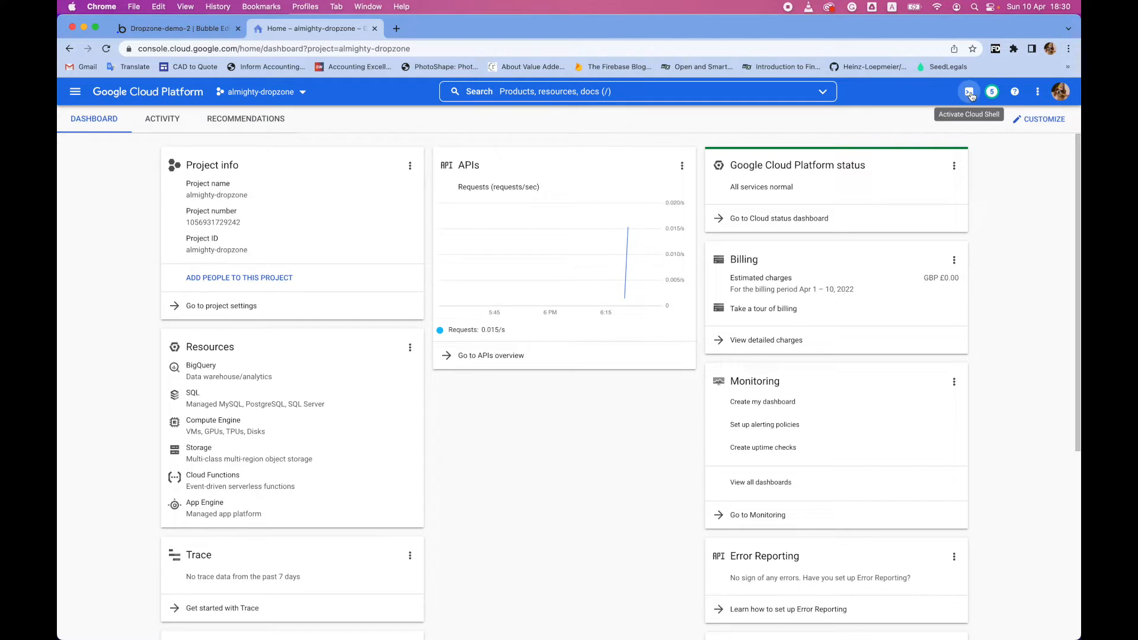
left_click(968, 91)
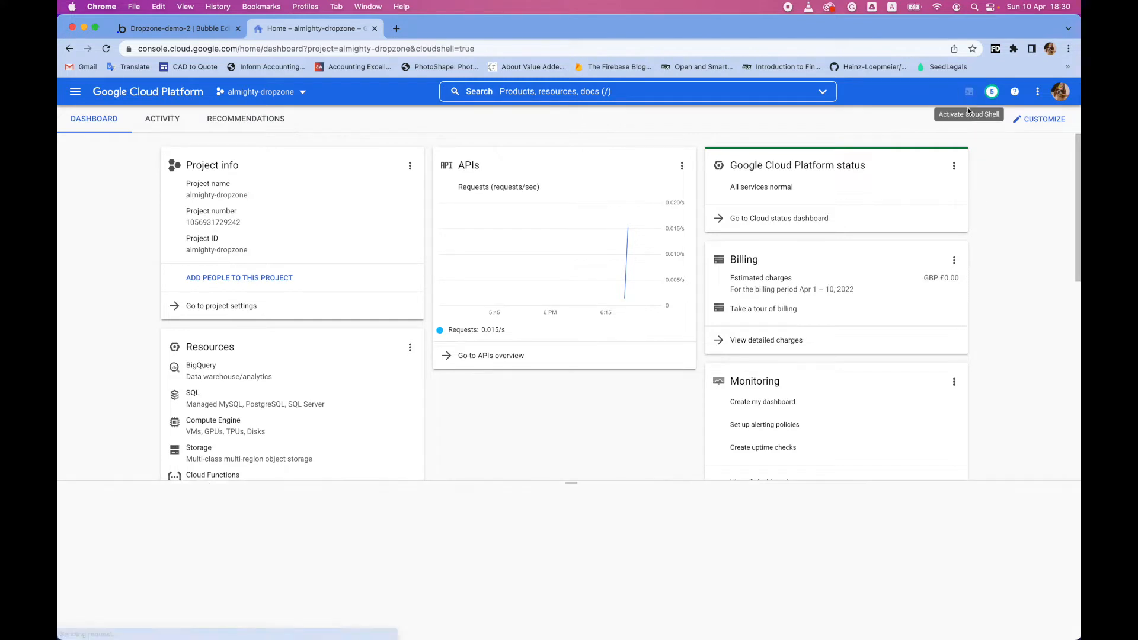
left_click(967, 91)
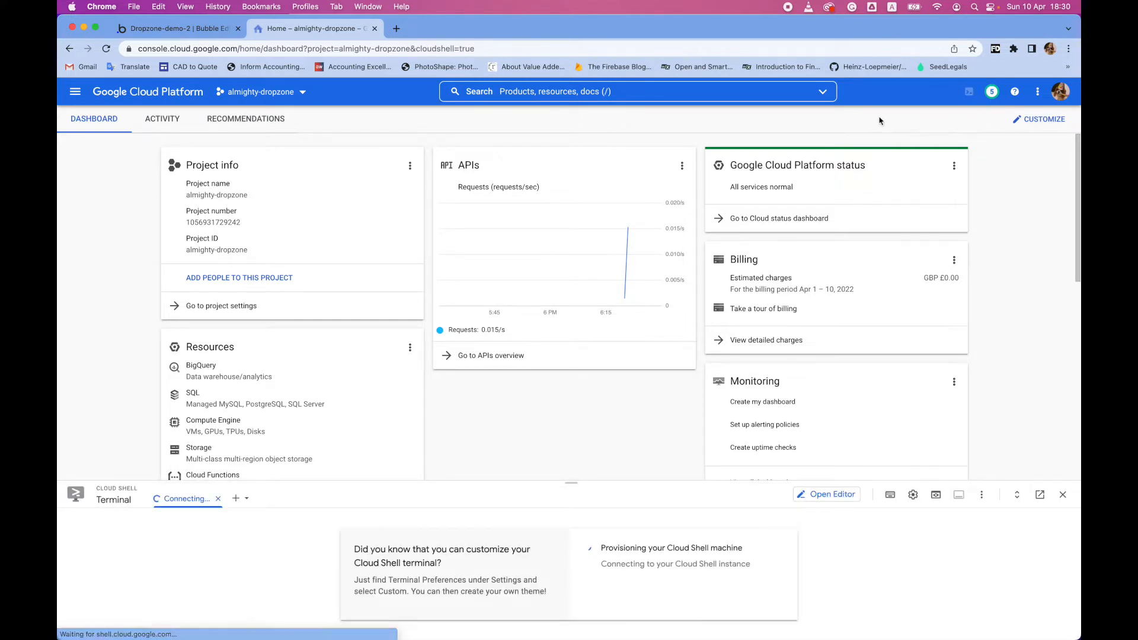
left_click(396, 28)
type("docs.anivdev.com")
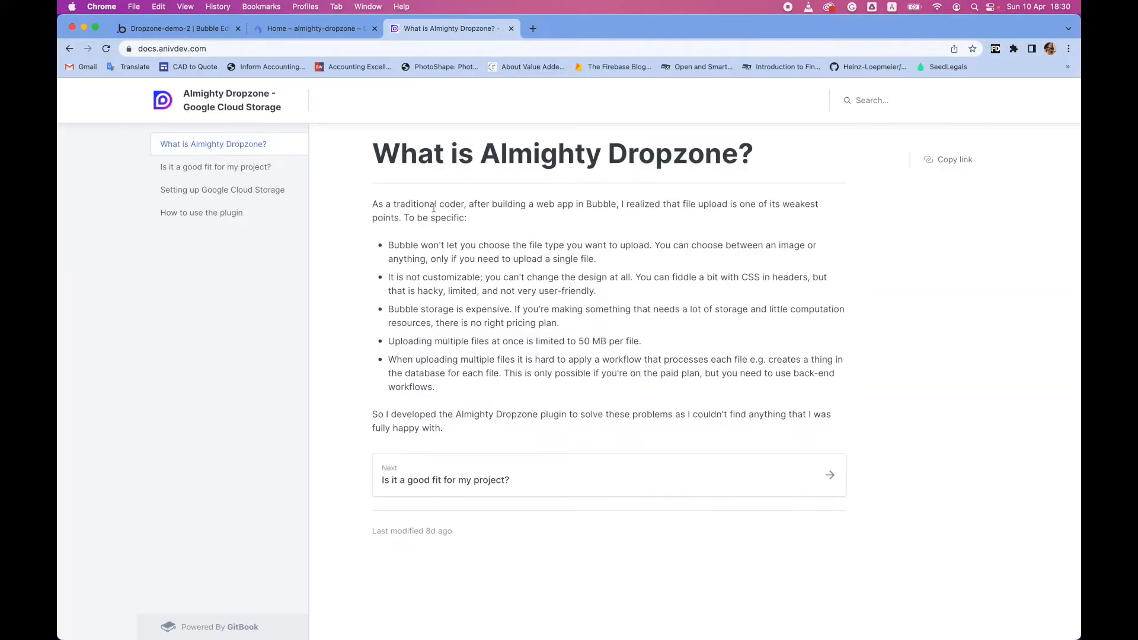
- Open the 'Setting up Google Cloud Storage' guide and copy its wget setup command
left_click(222, 190)
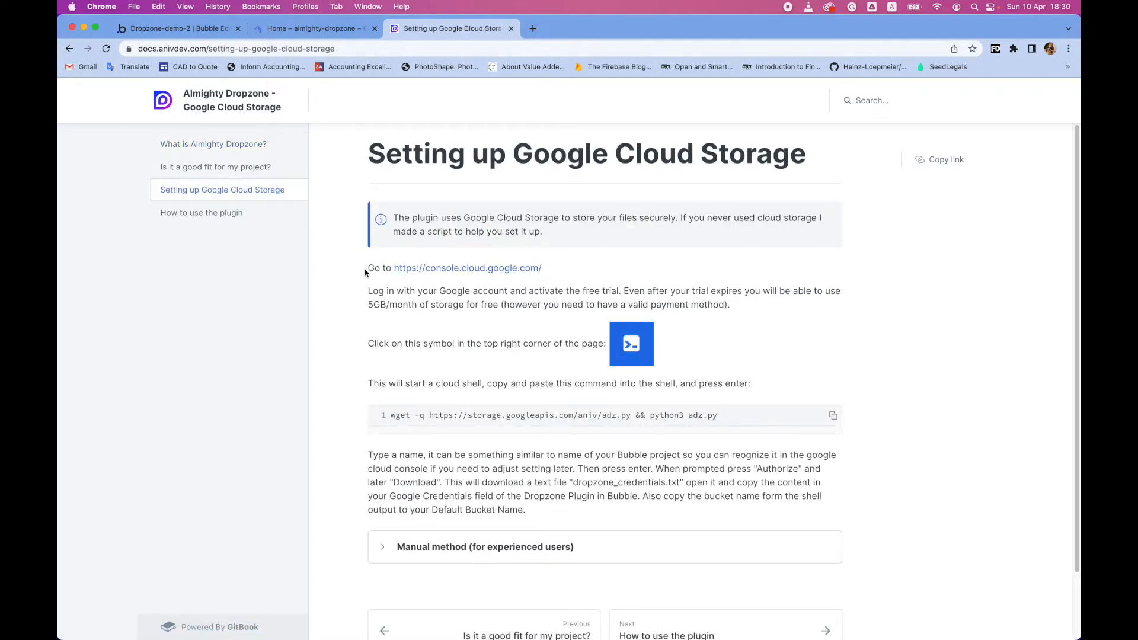
mouse_move(672, 414)
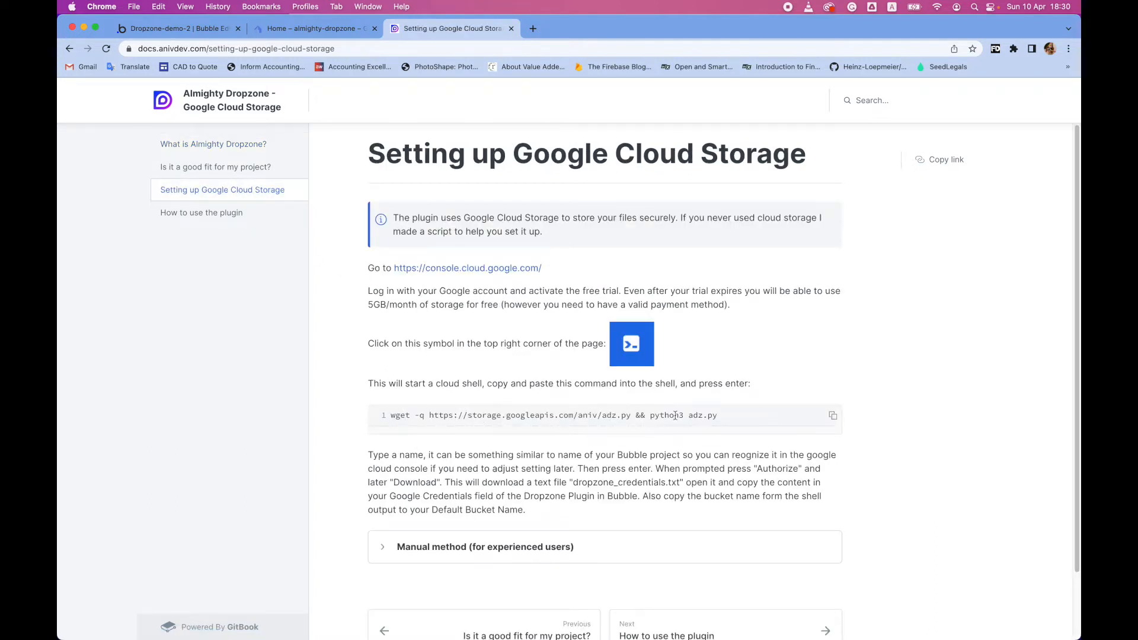
left_click(832, 415)
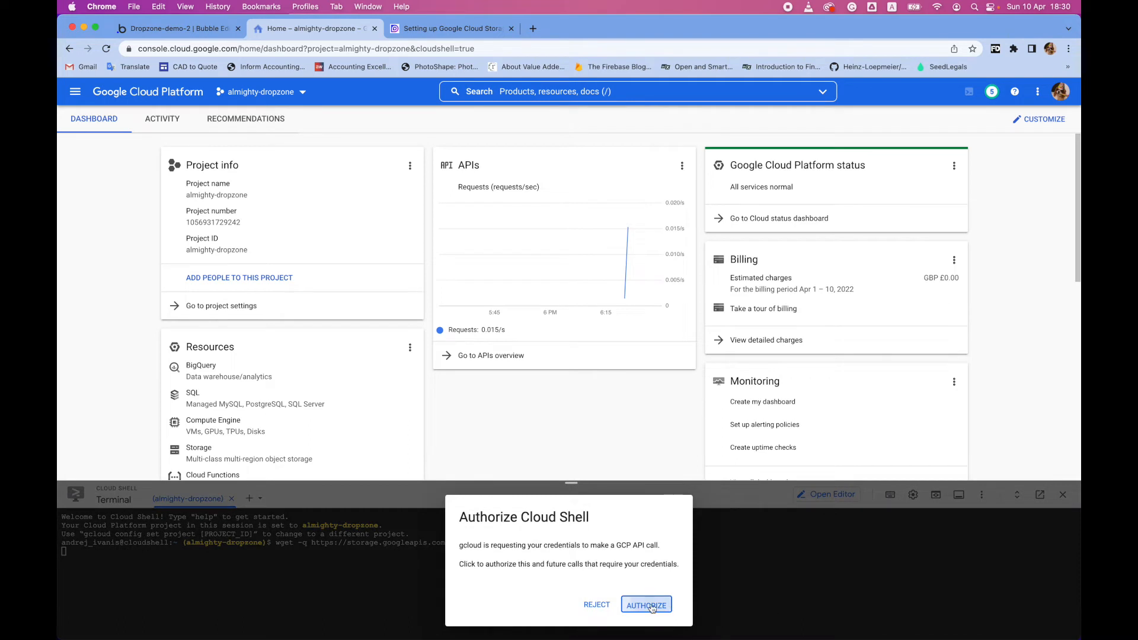
- Authorize Cloud Shell, run the setup script with an 'awesome project' name, and download credentials
left_click(645, 605)
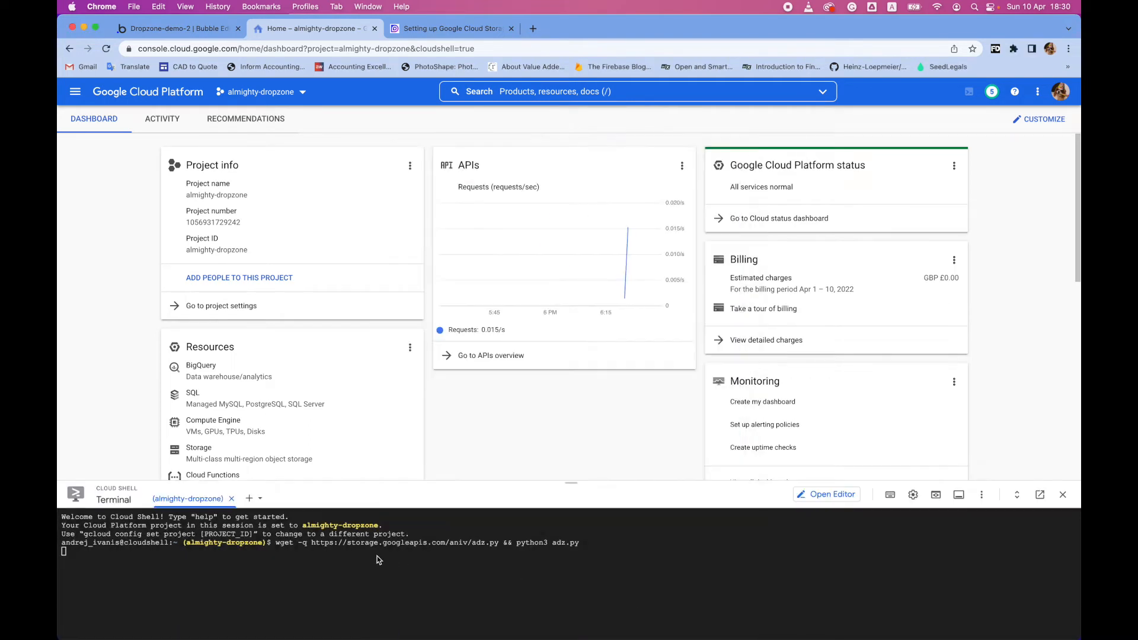
key("Return")
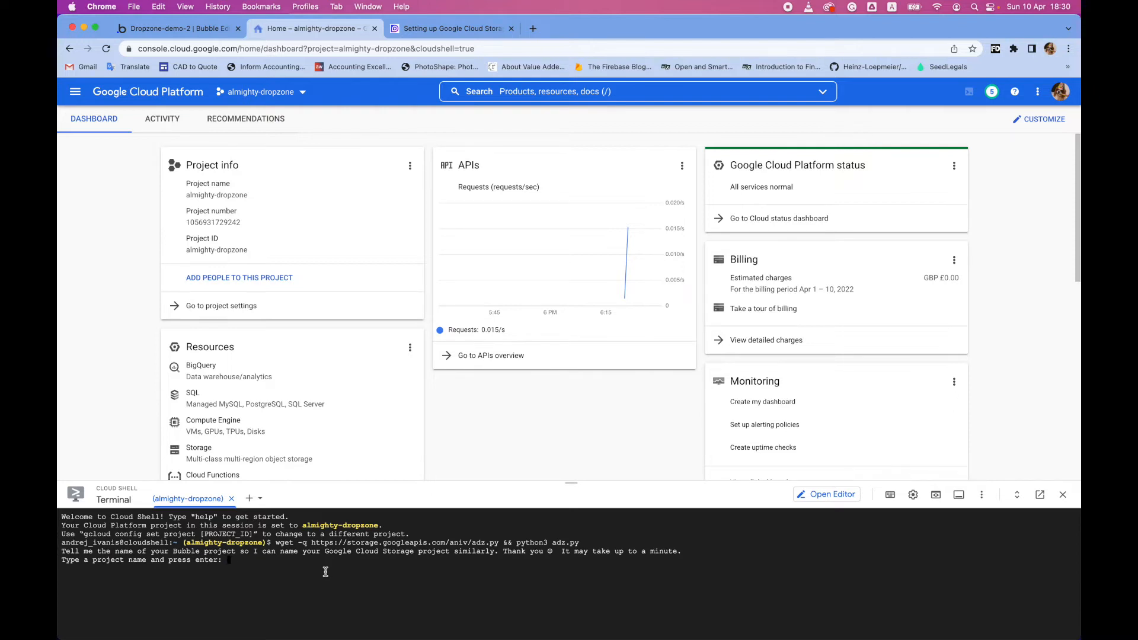
type("a")
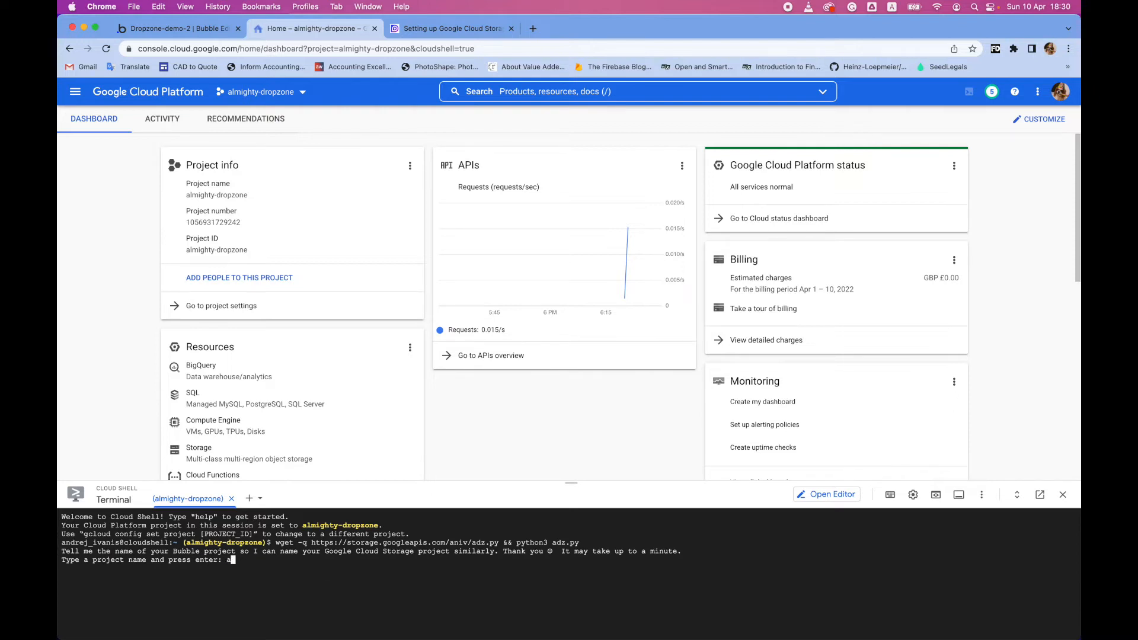
type("wesome project")
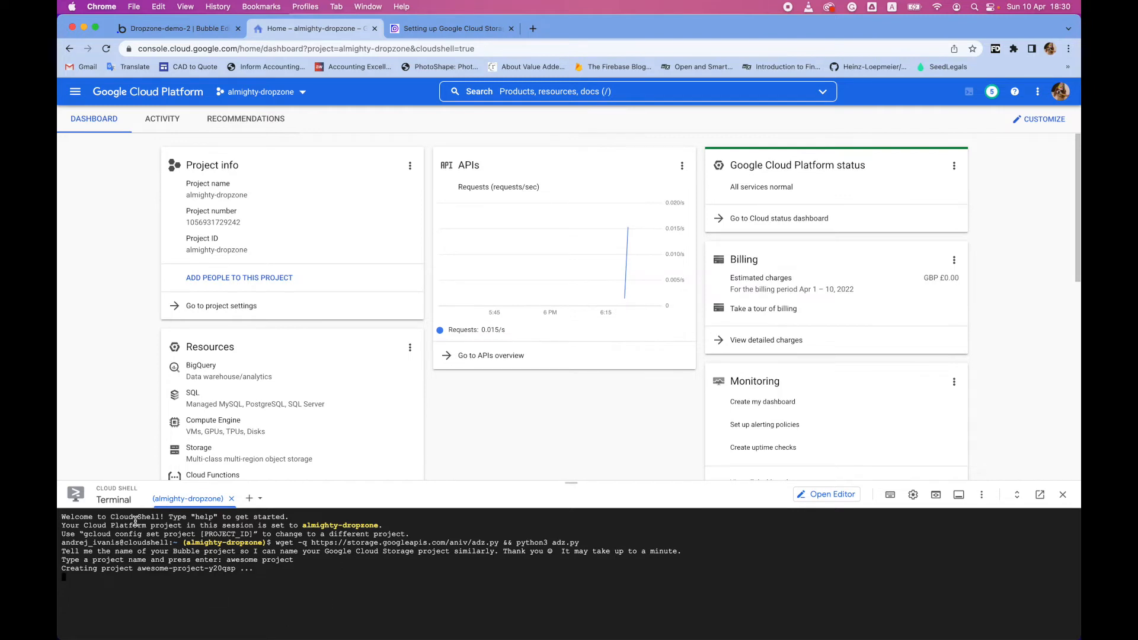
mouse_move(165, 560)
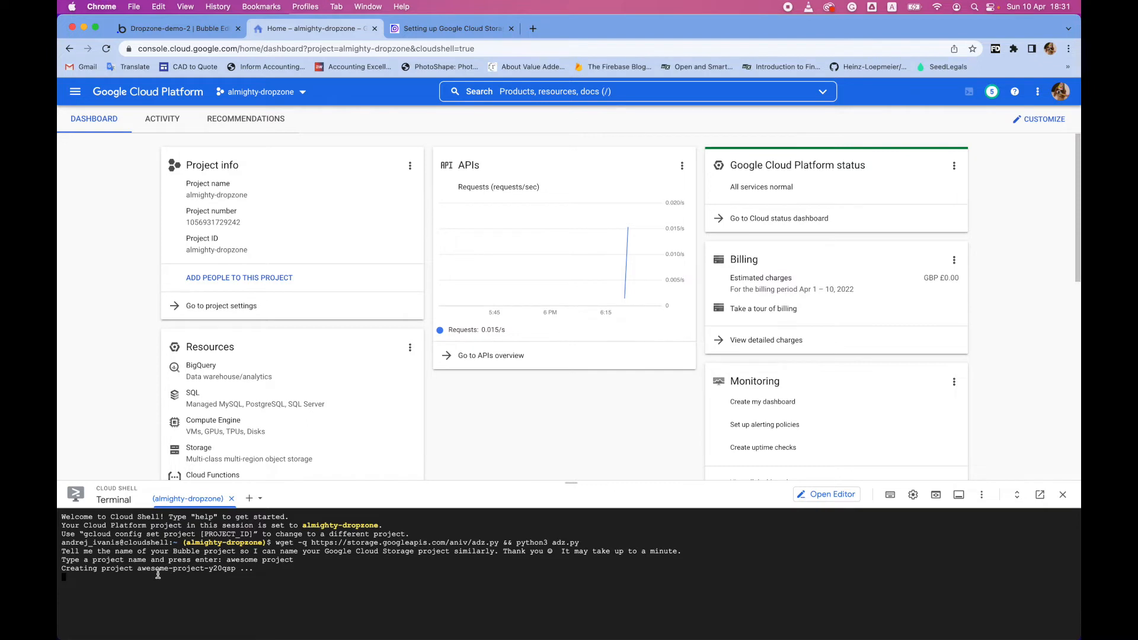
mouse_move(262, 577)
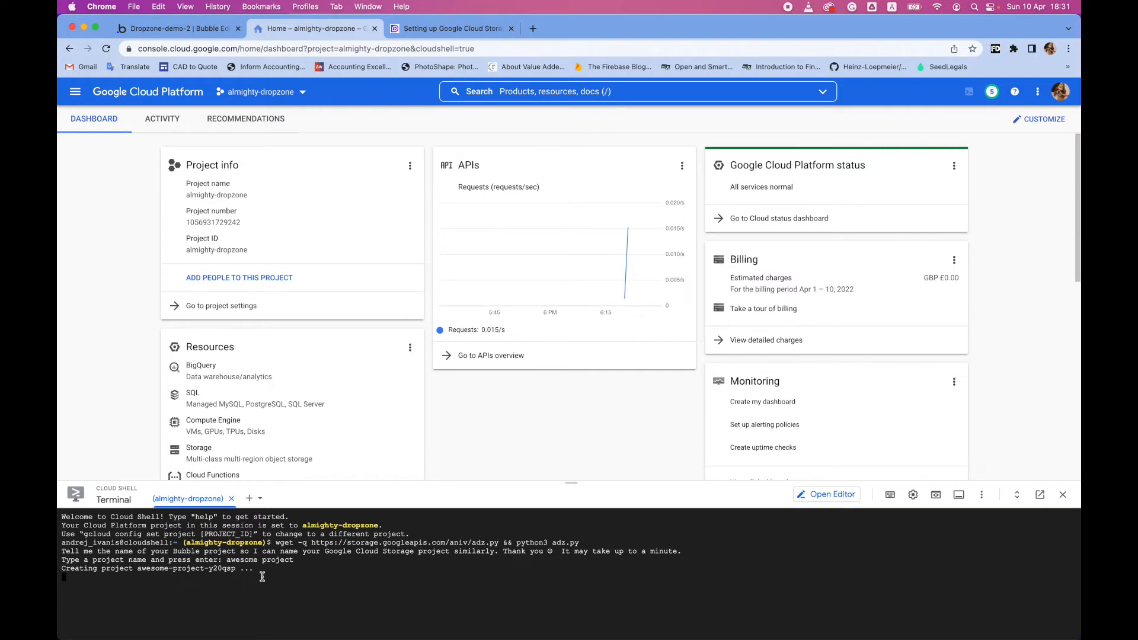
mouse_move(109, 588)
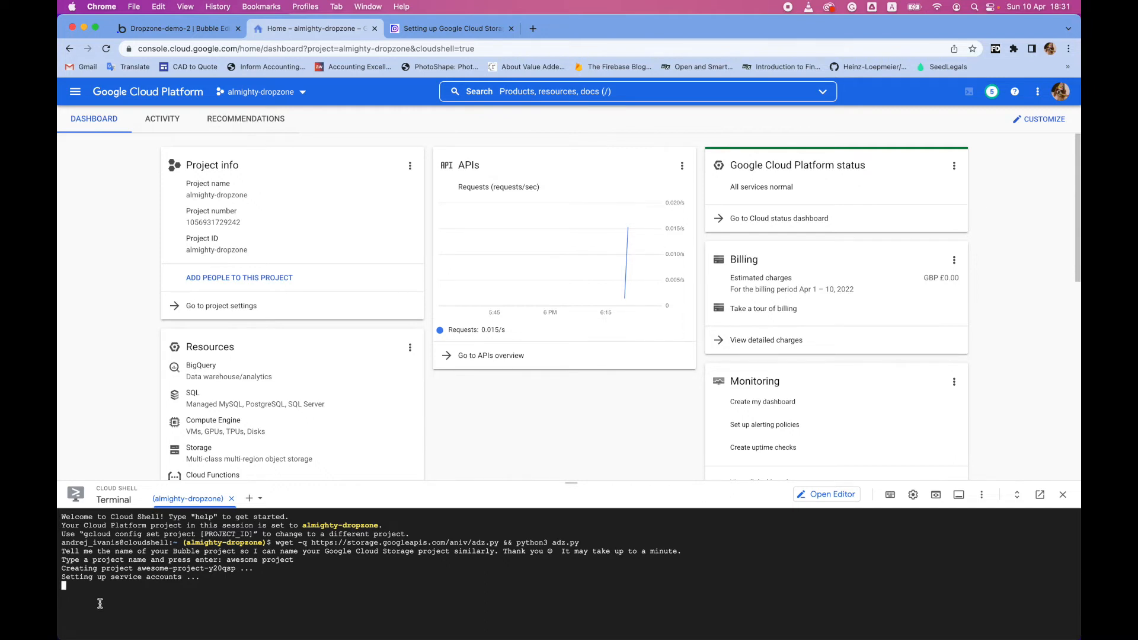
mouse_move(129, 579)
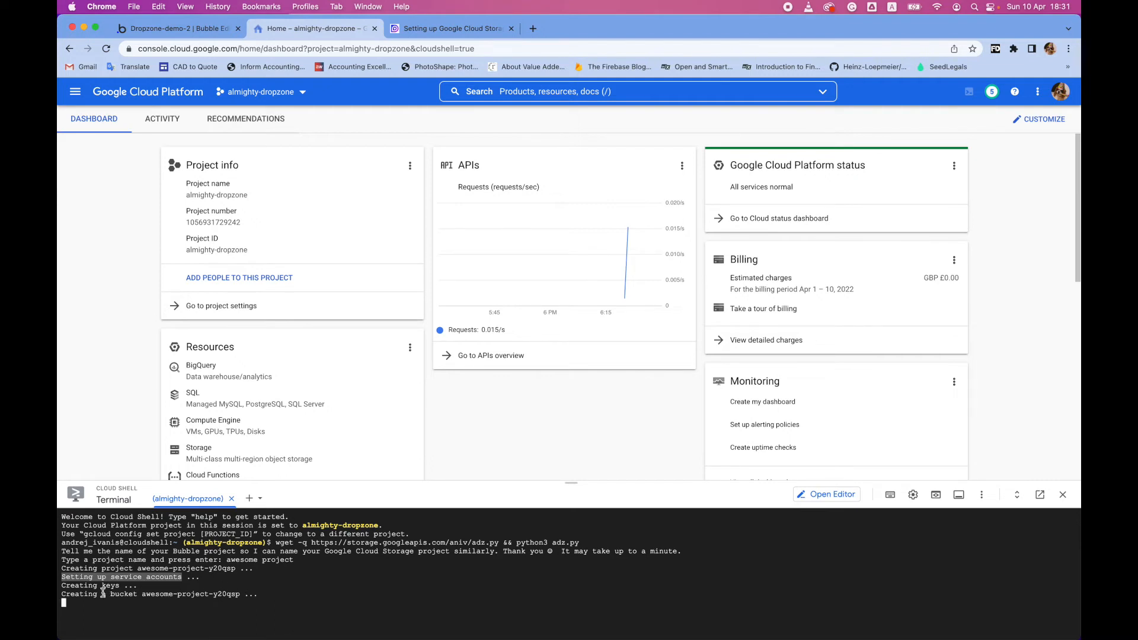
mouse_move(162, 603)
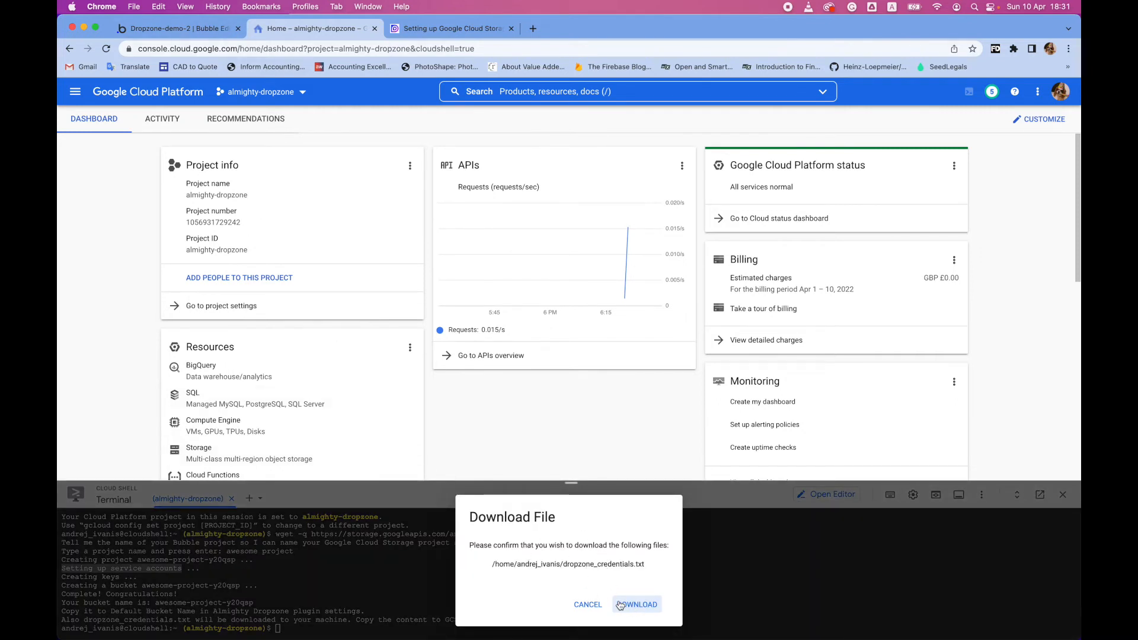
left_click(641, 604)
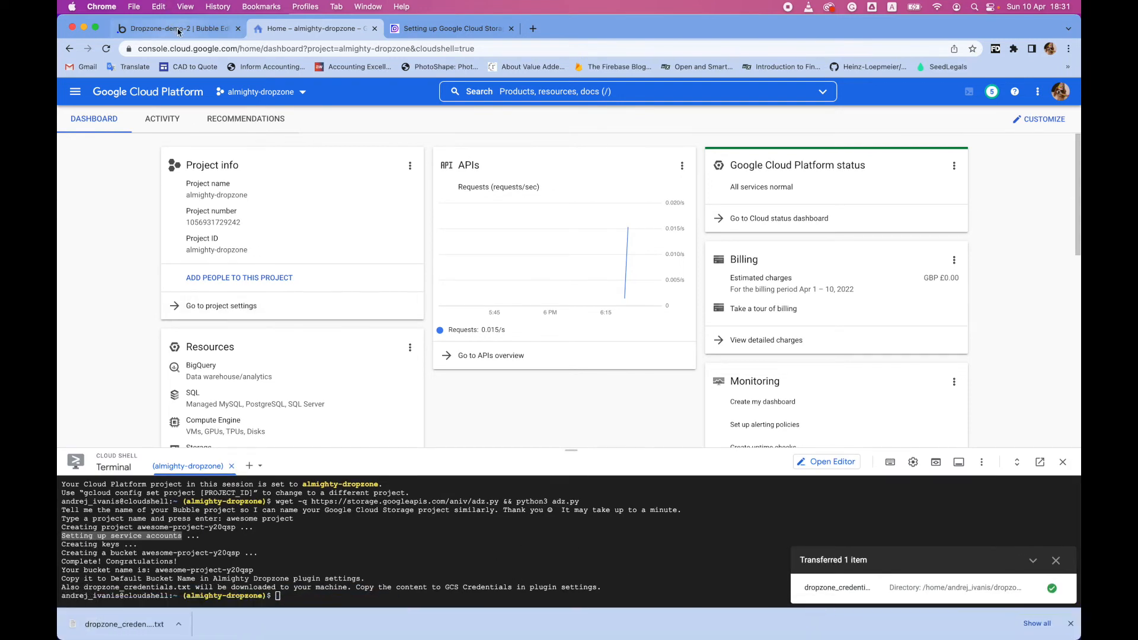
- Switch to the Bubble editor tab showing the Dropzone demo page
left_click(177, 28)
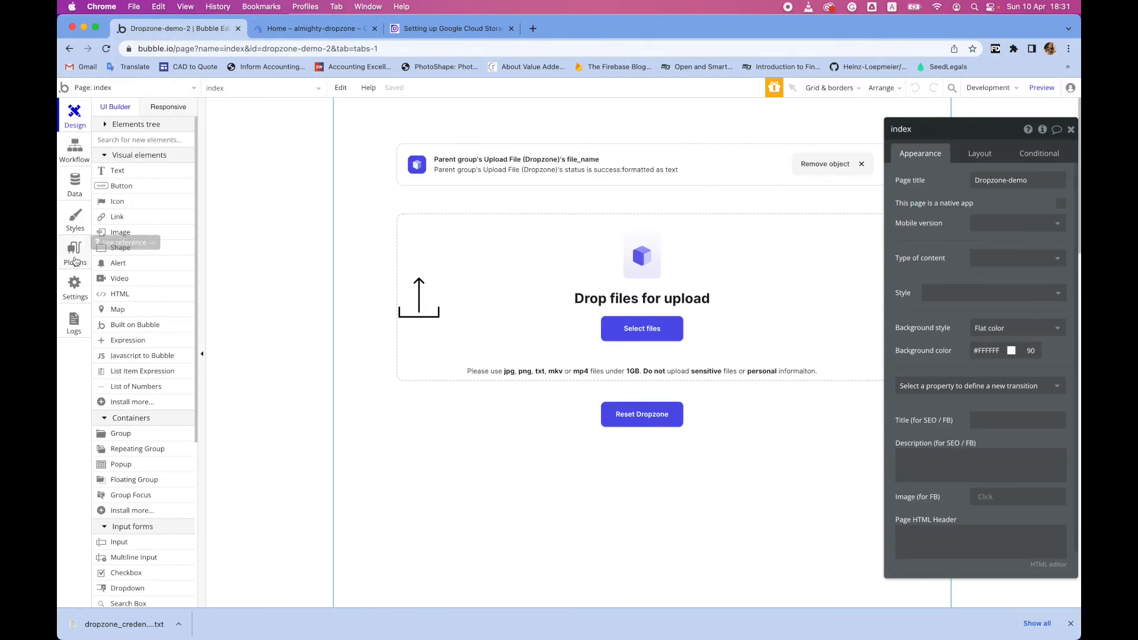
- Install the Almighty Dropzone - GCS plugin and paste the credentials into GCS Credentials
left_click(73, 252)
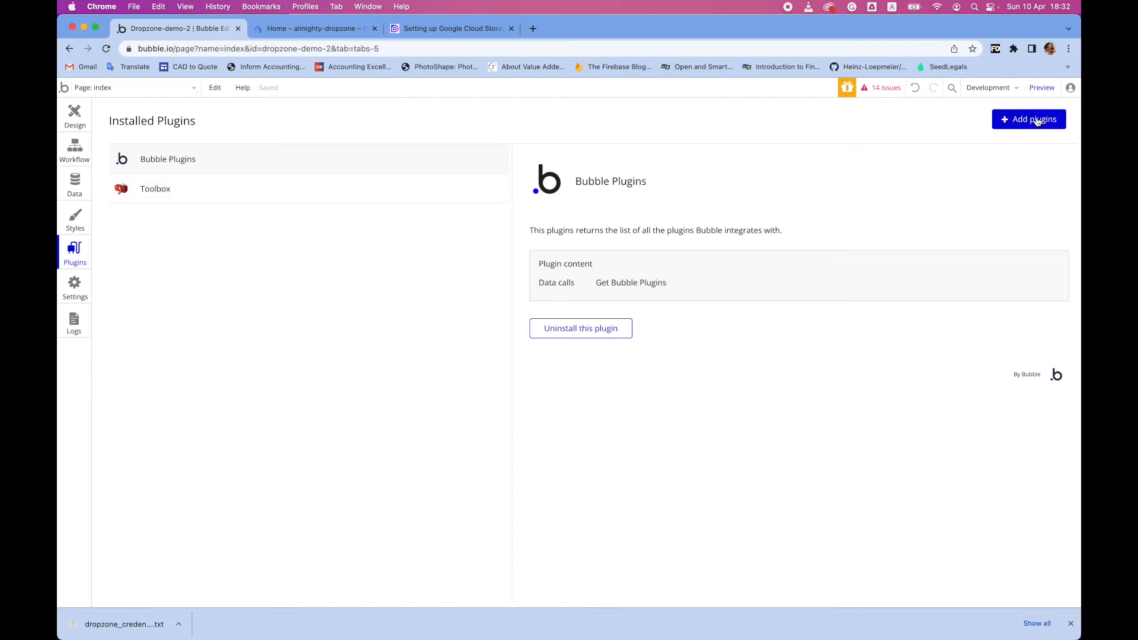
left_click(1027, 119)
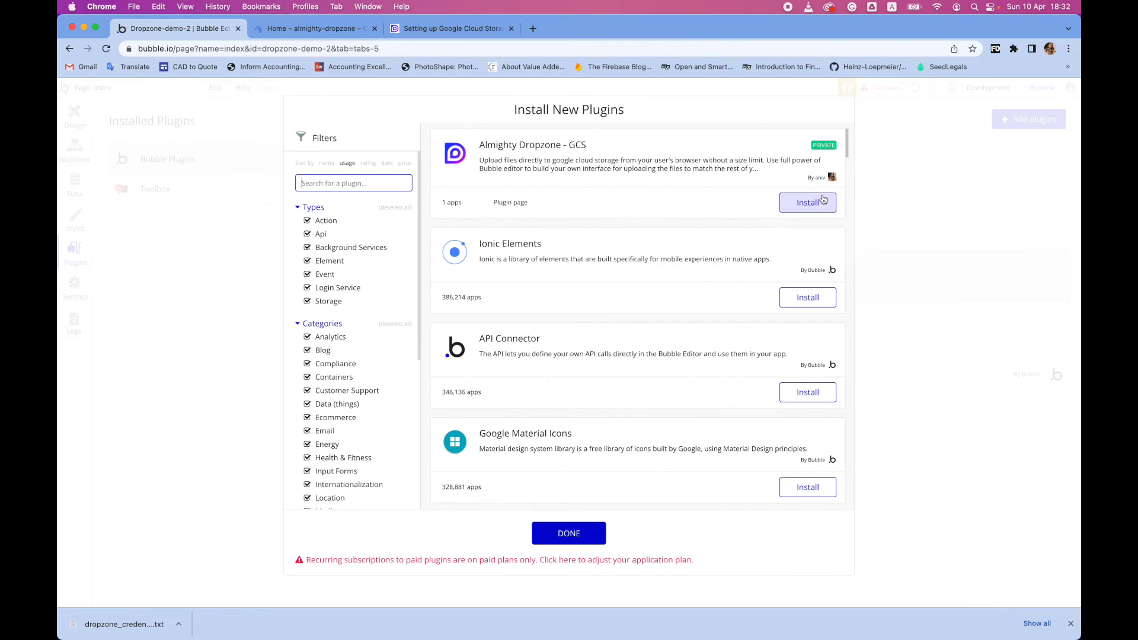
left_click(807, 203)
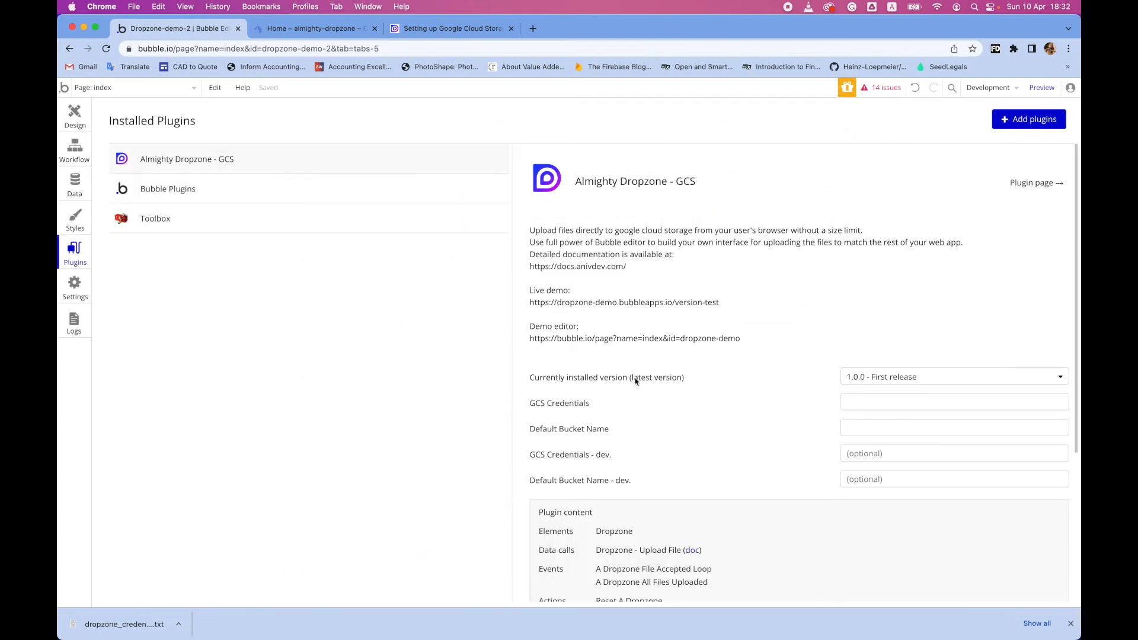
mouse_move(546, 410)
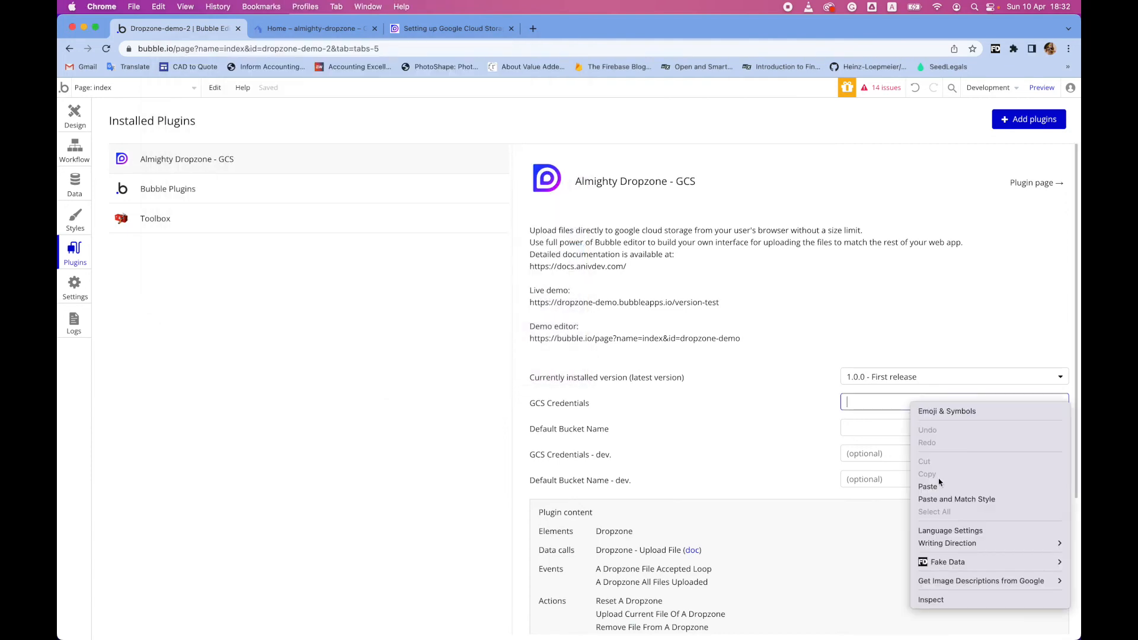
left_click(928, 486)
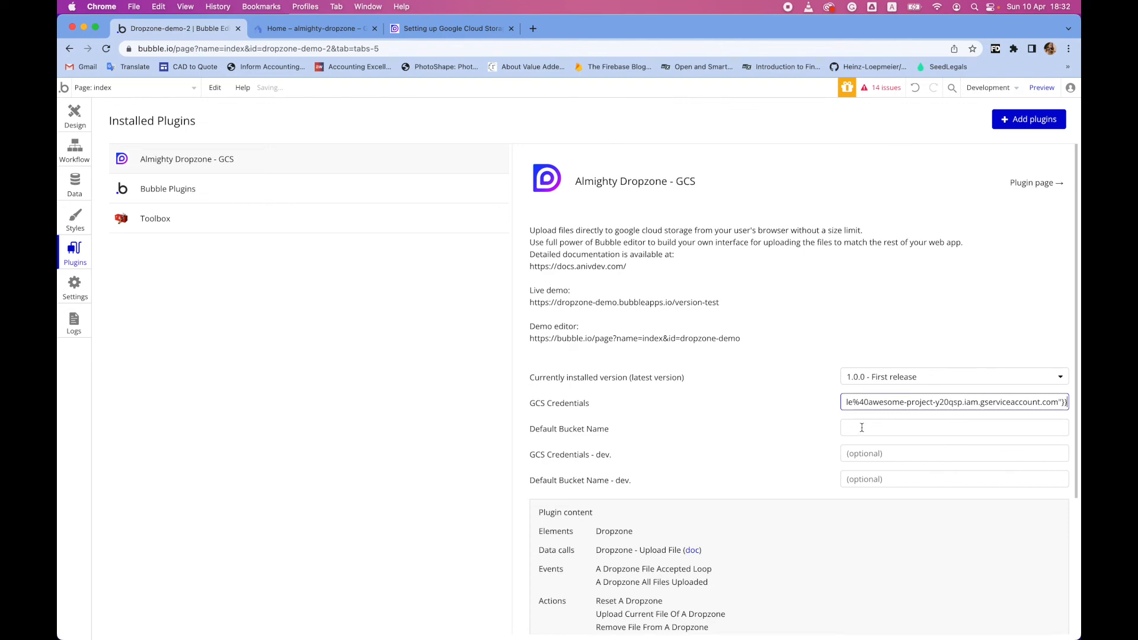
left_click(314, 29)
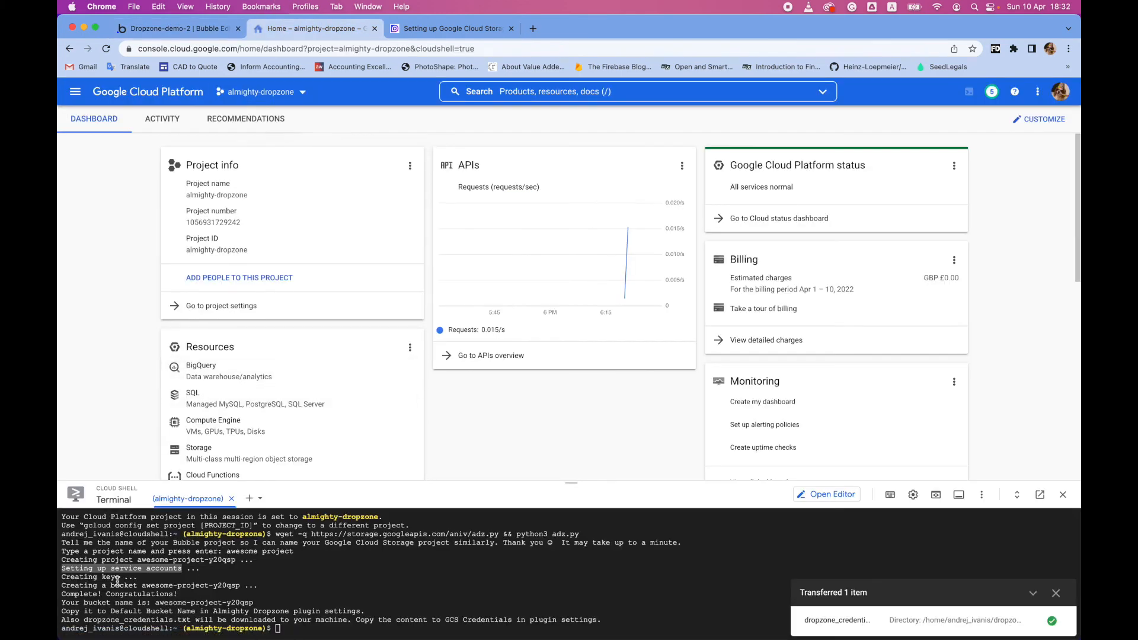
- Copy bucket name awesome-project-y20qsp from the Cloud Shell output and return to Bubble
right_click(152, 585)
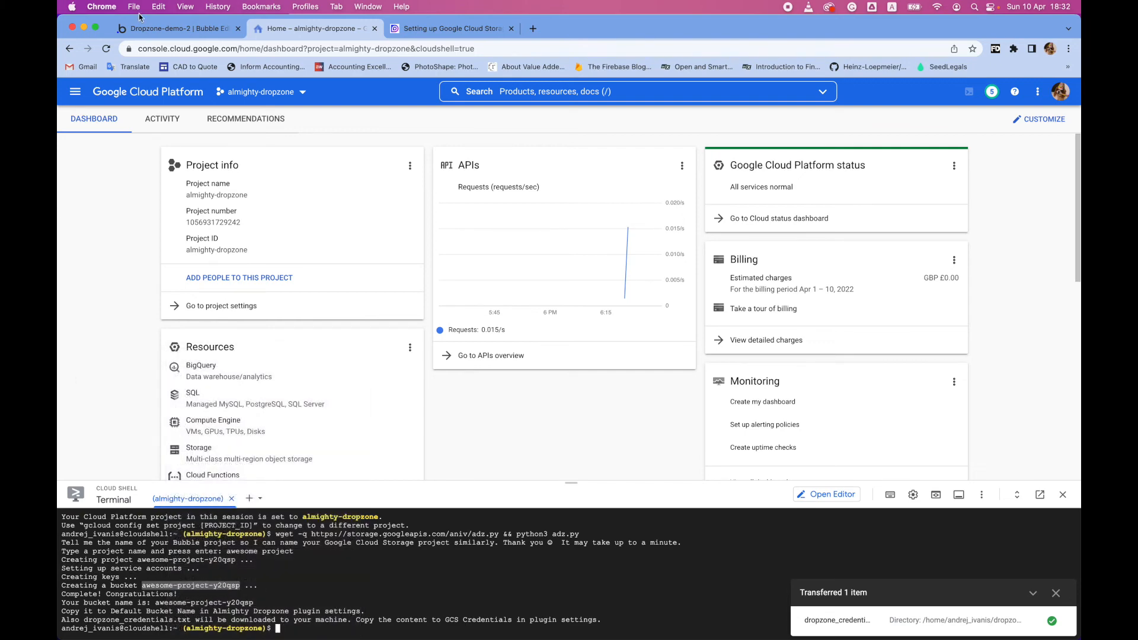
left_click(174, 28)
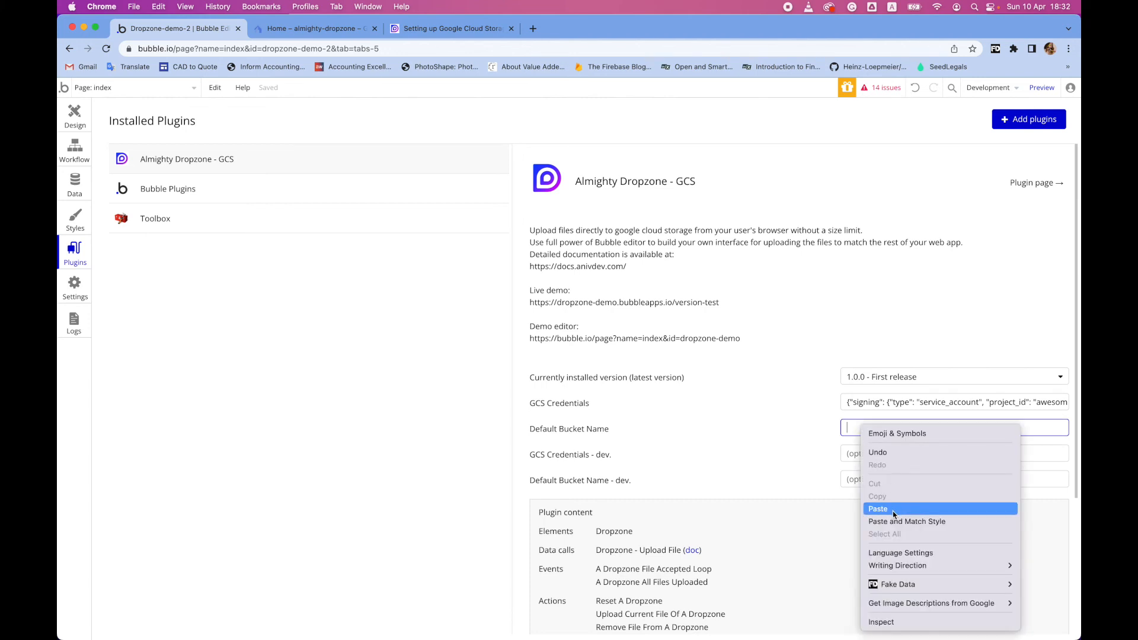
- Paste awesome-project-y20qsp into Default Bucket Name, check the value, and leave the field
left_click(879, 508)
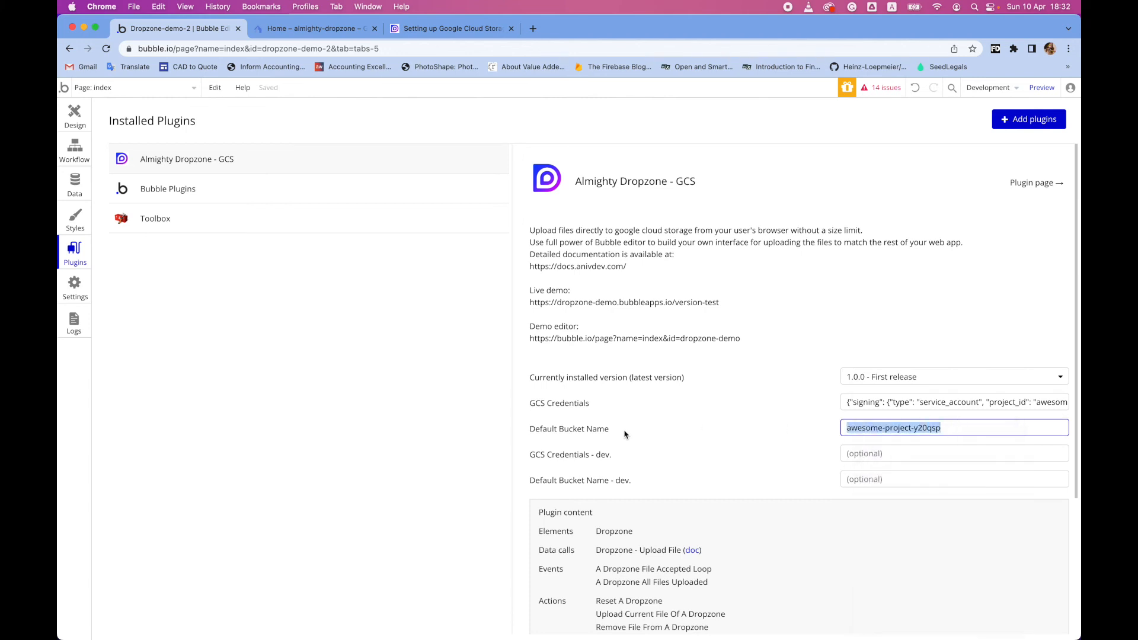
left_click(608, 440)
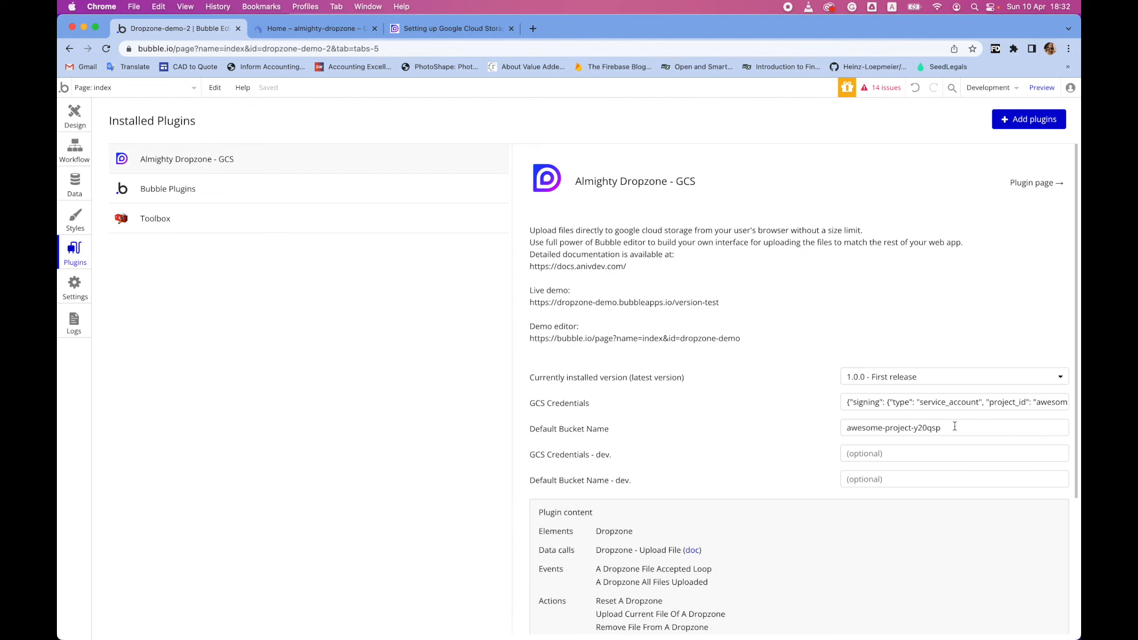
double_click(892, 428)
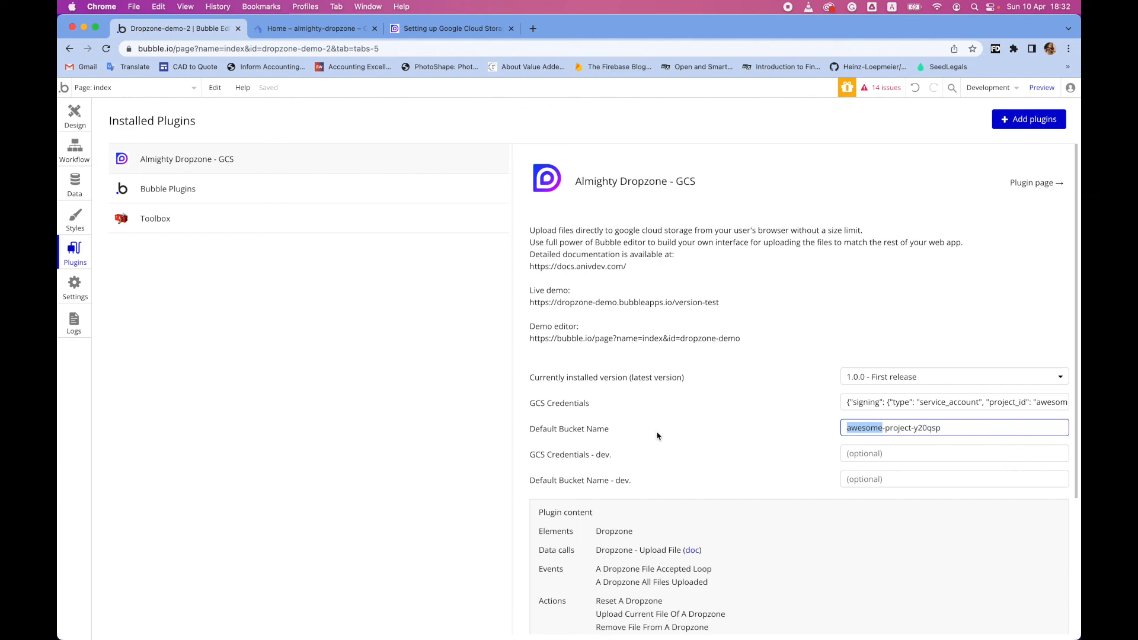
mouse_move(661, 434)
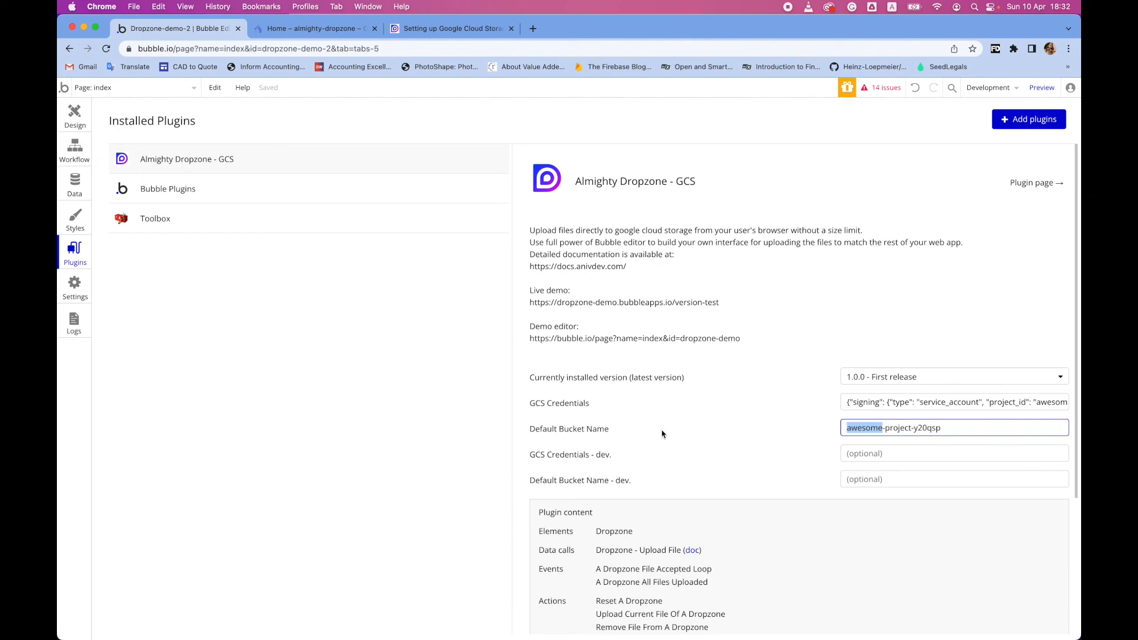
left_click(478, 502)
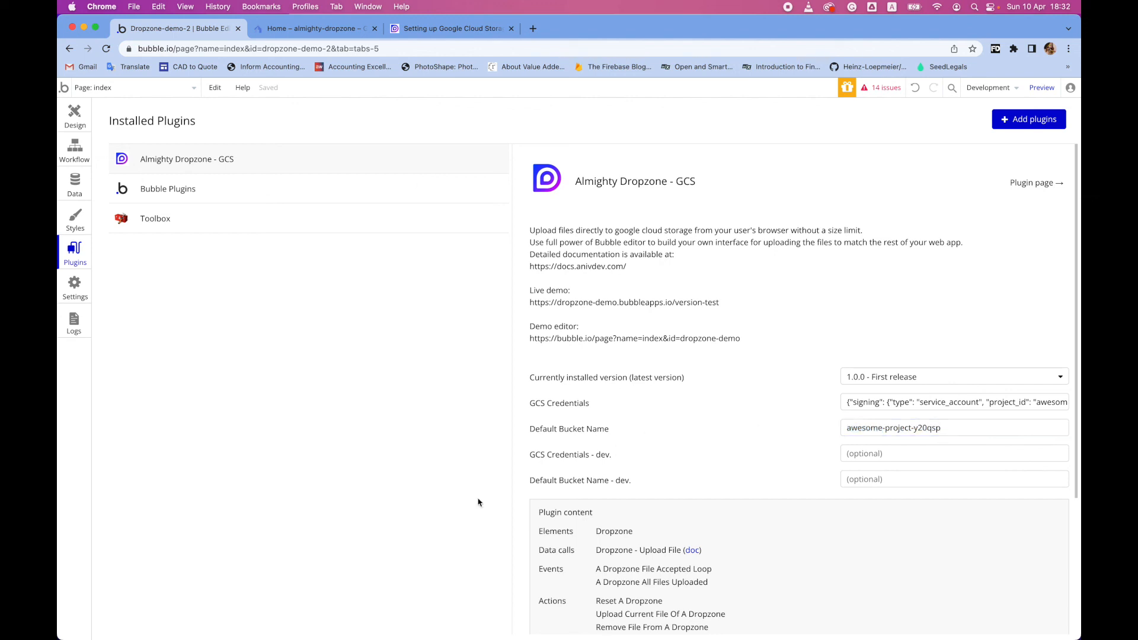
mouse_move(1055, 470)
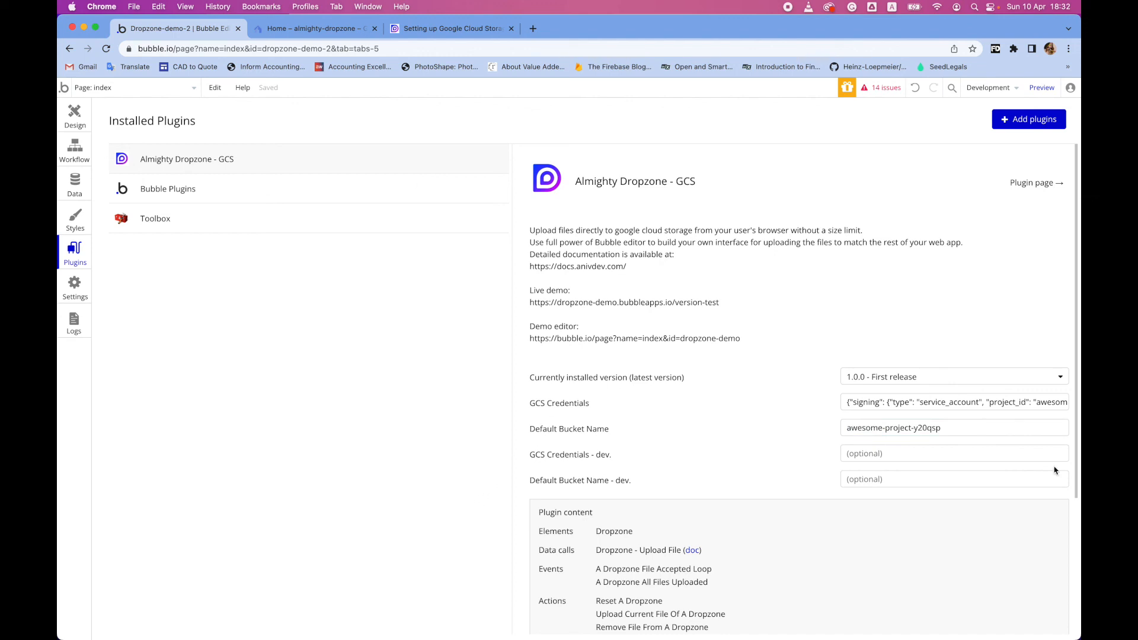
mouse_move(726, 479)
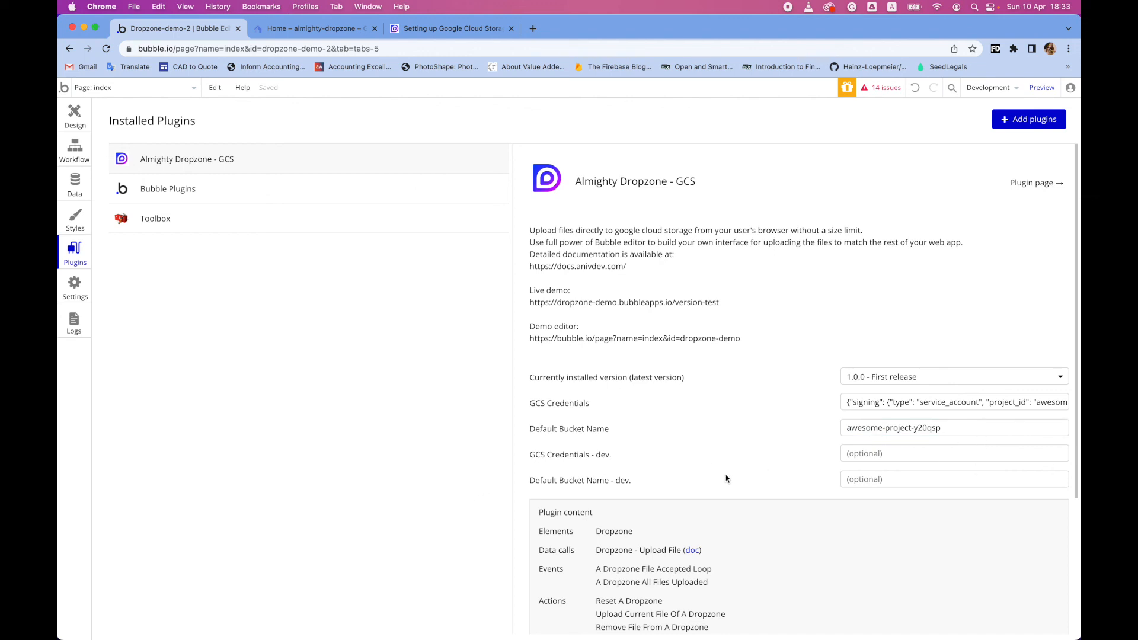
mouse_move(705, 478)
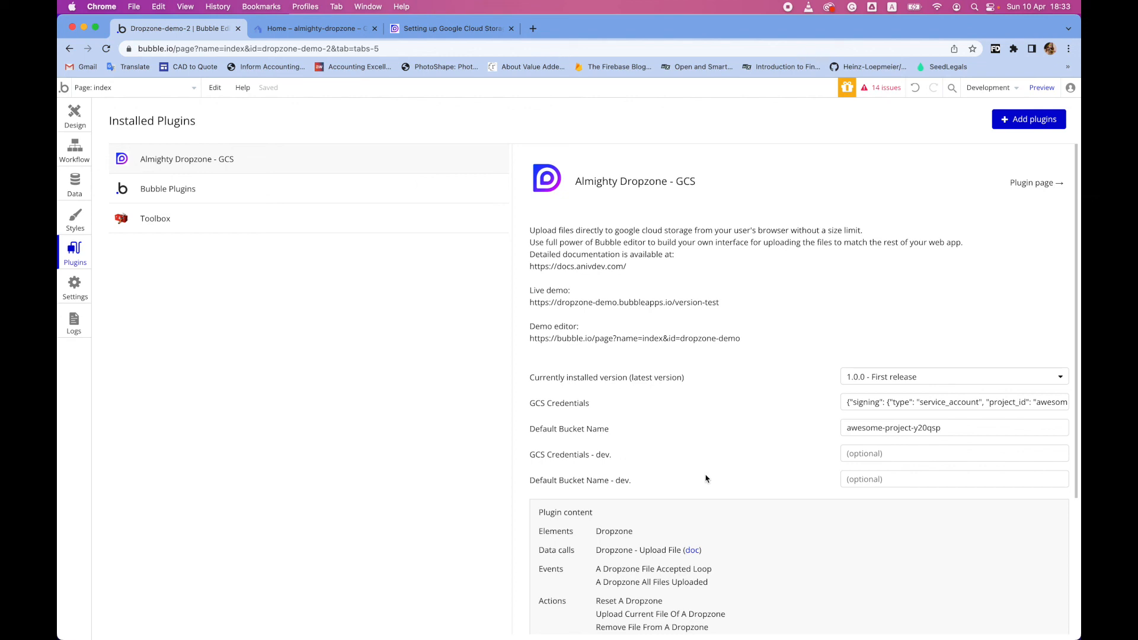
mouse_move(686, 442)
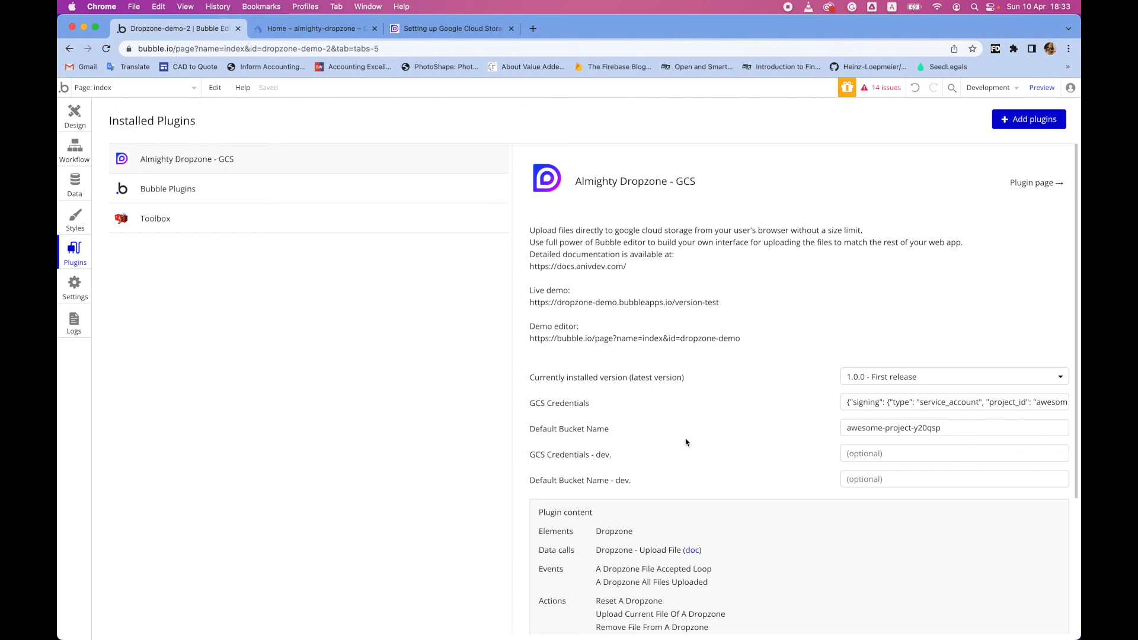